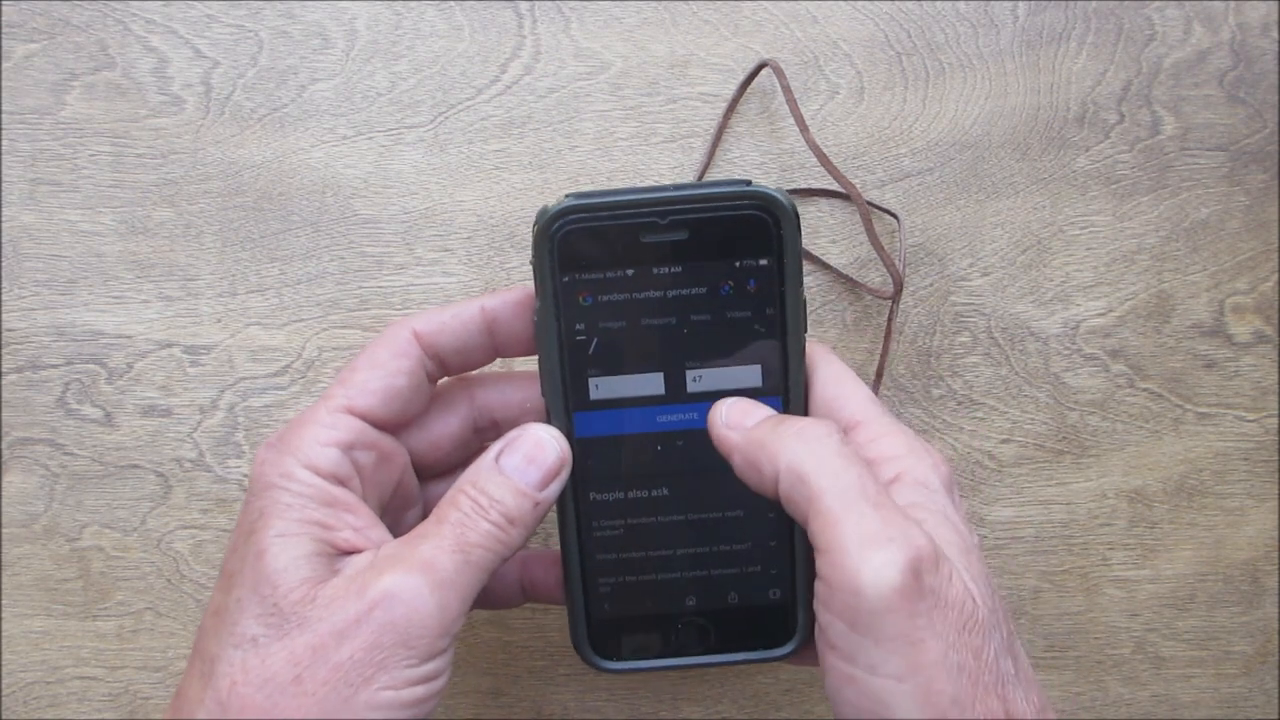
Generate a random number in the custom range 1 to 47, getting the result 7
click(676, 418)
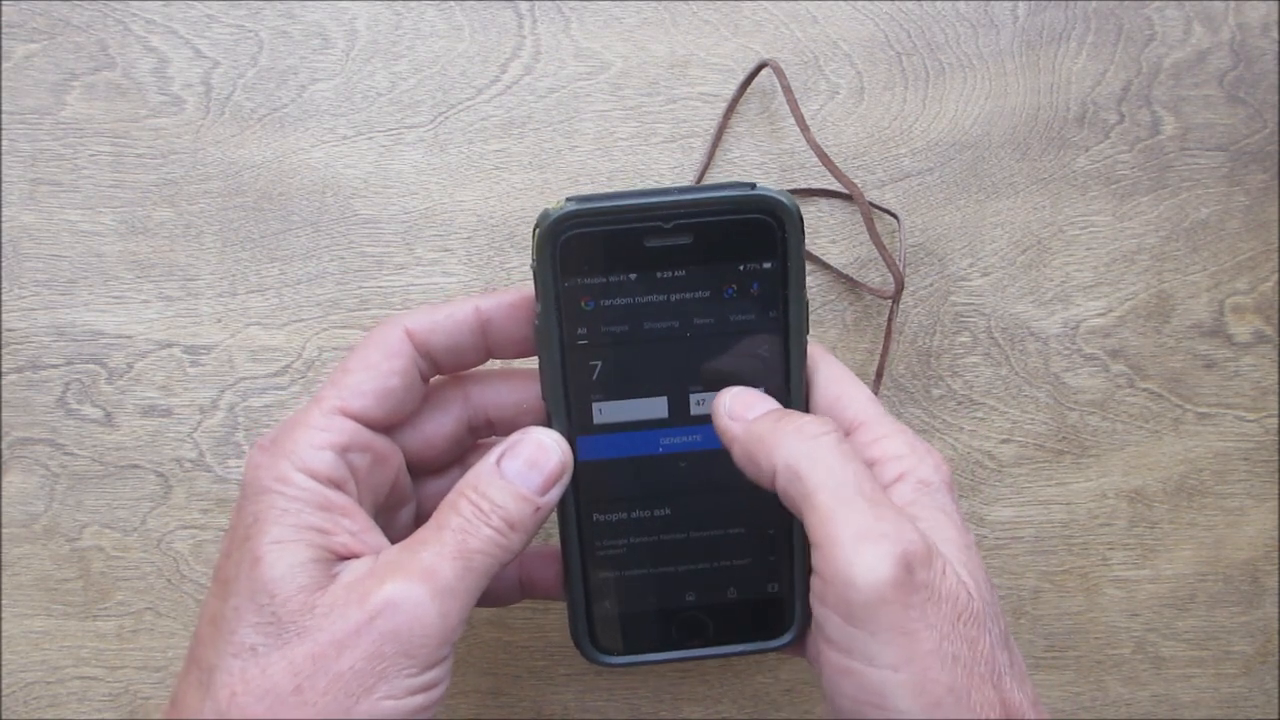
click(710, 404)
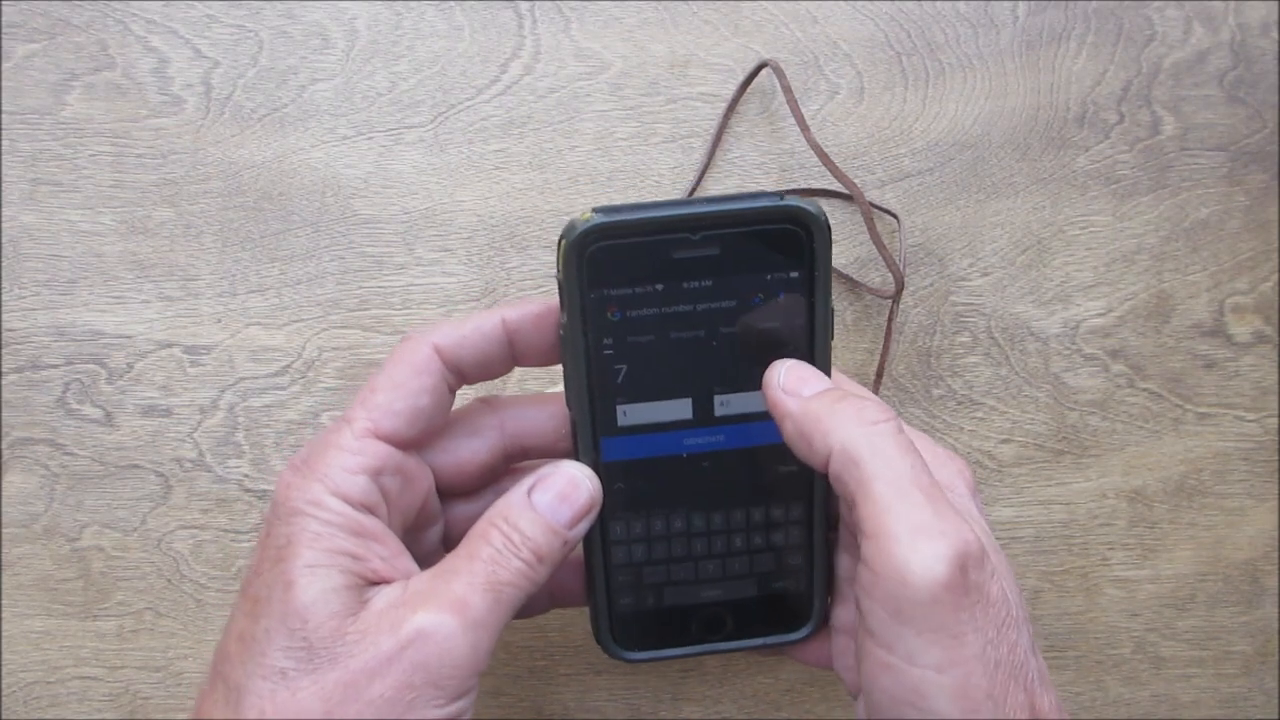
click(690, 412)
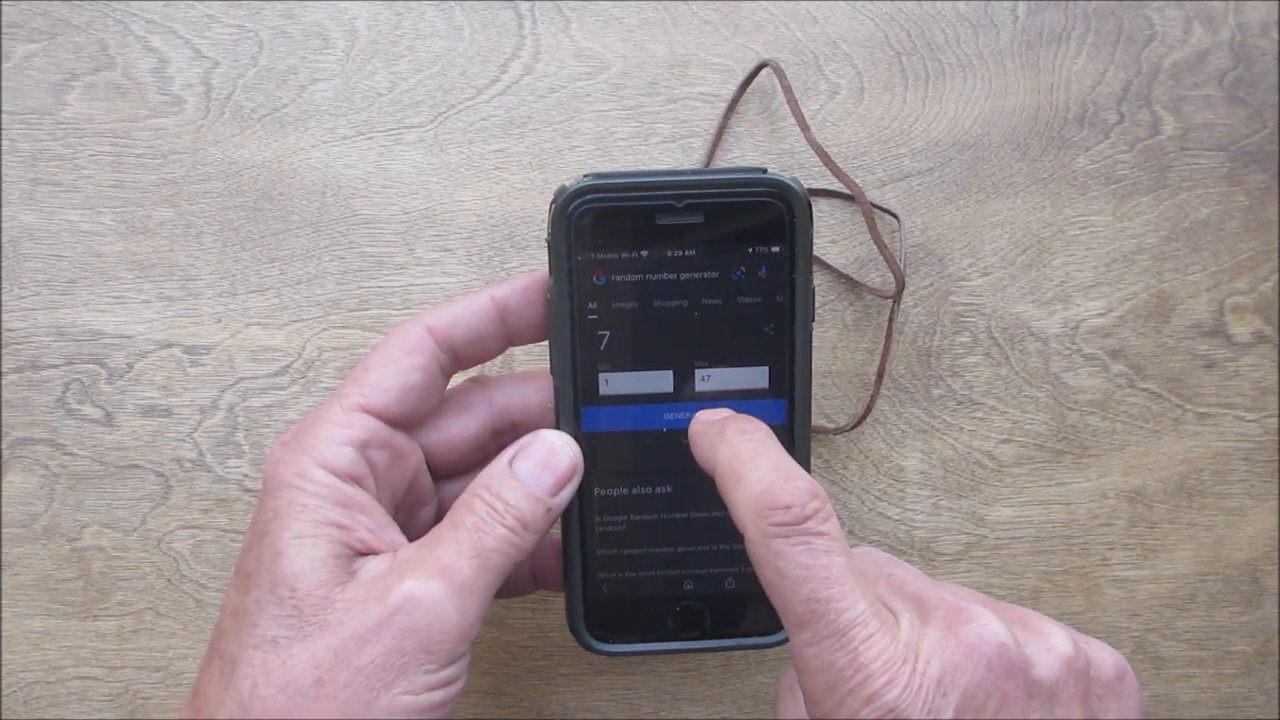
click(684, 414)
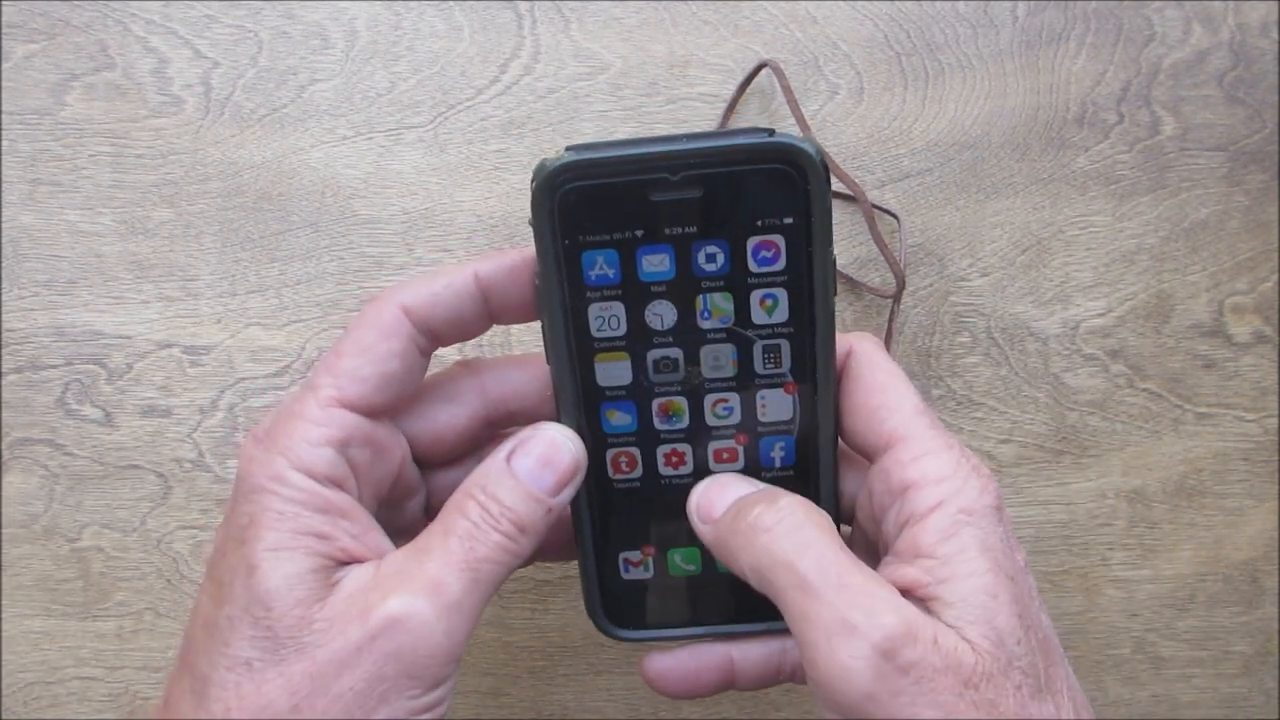
Launch YouTube and show the replies thread under one comment of the video
click(724, 458)
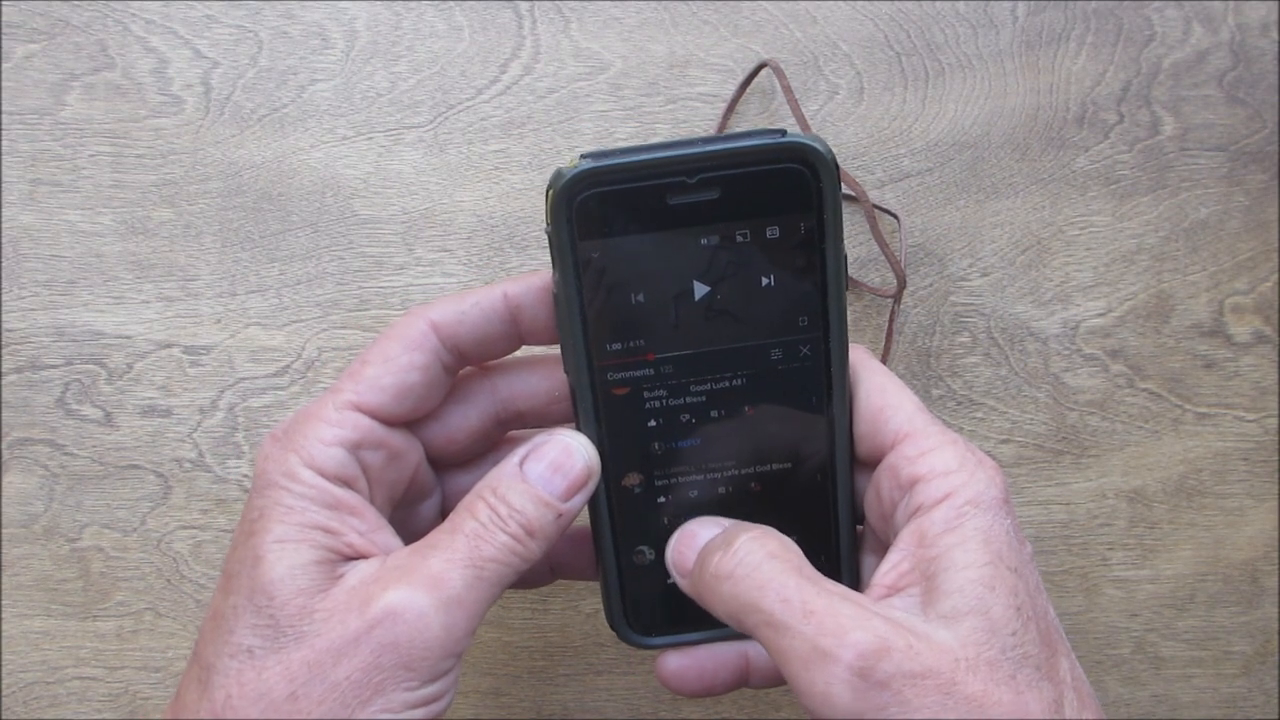
click(678, 448)
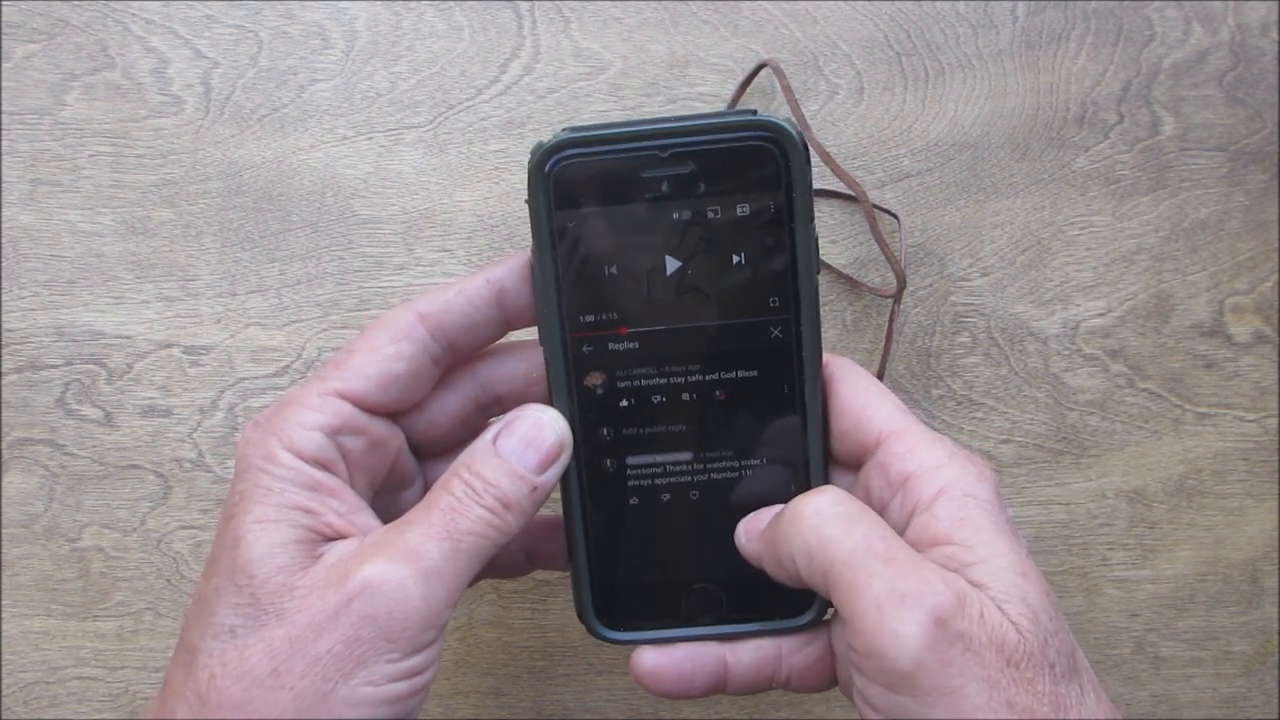